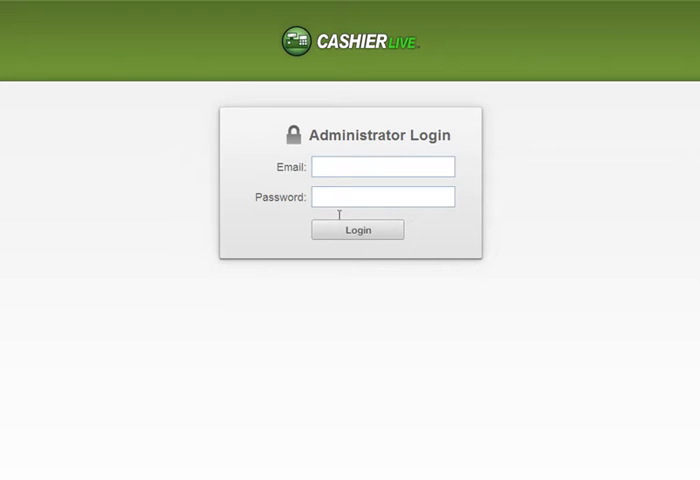
# - Log in as administrator and start a new cash register under Tom's Store
pyautogui.write('clive')
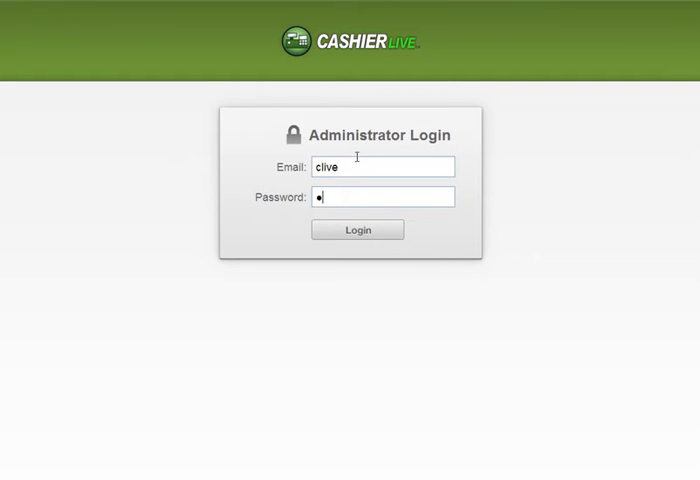
pyautogui.click(357, 229)
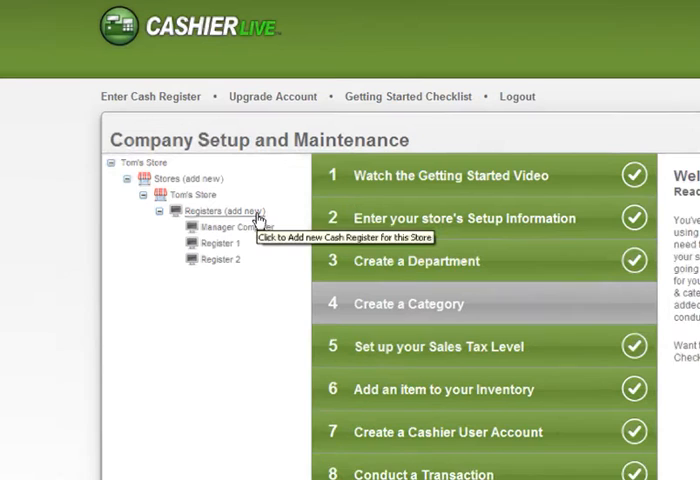
pyautogui.click(231, 214)
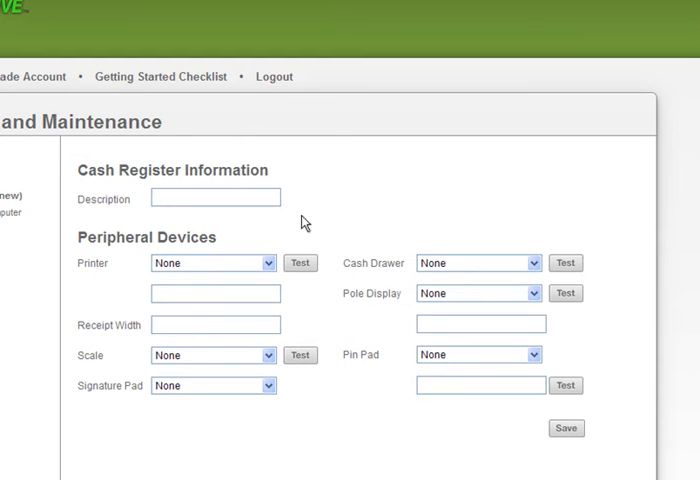
# - Save 'Register 3' with MMF cash drawer and Logic Control serial pole display
pyautogui.write('Register 3')
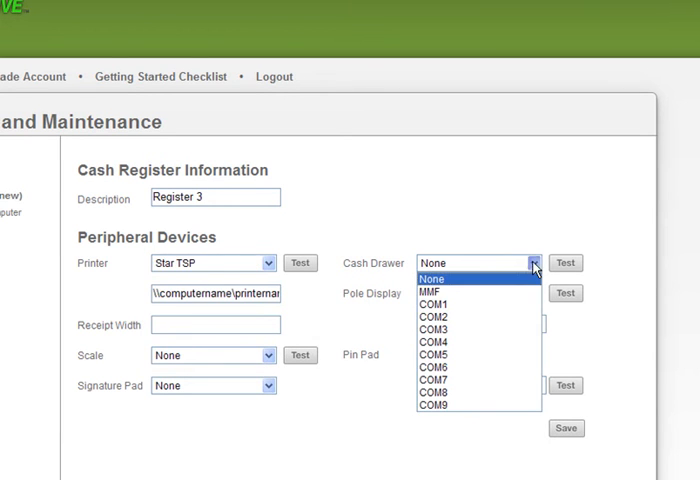
pyautogui.click(432, 291)
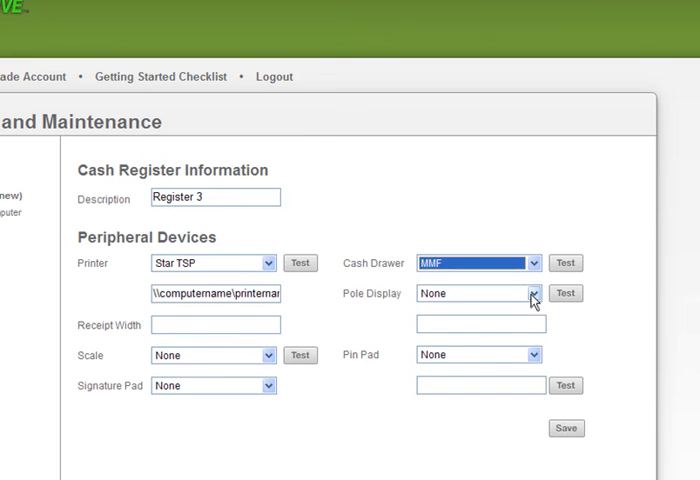
pyautogui.click(533, 293)
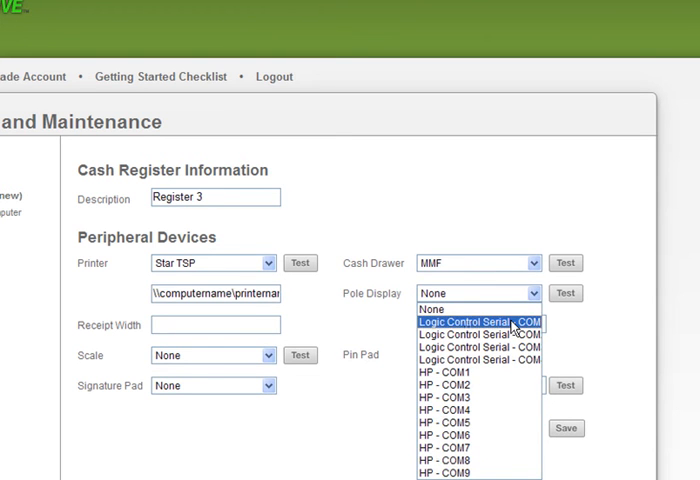
pyautogui.click(479, 322)
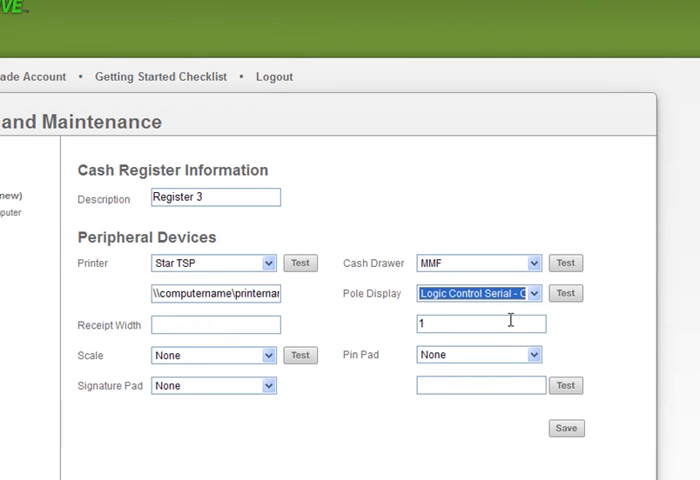
pyautogui.moveTo(566, 428)
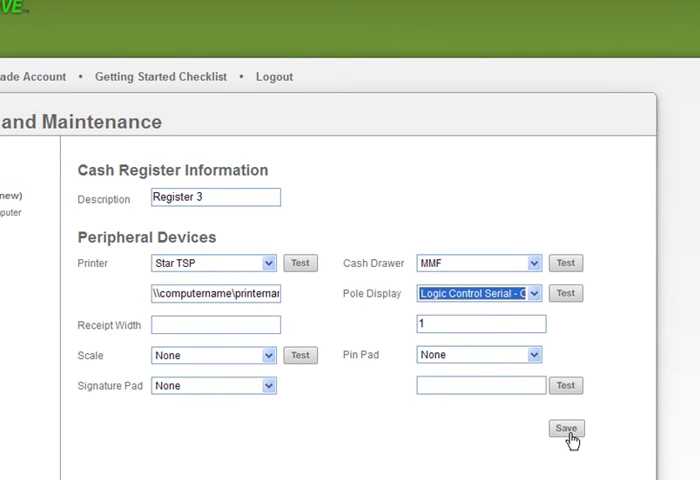
pyautogui.click(565, 430)
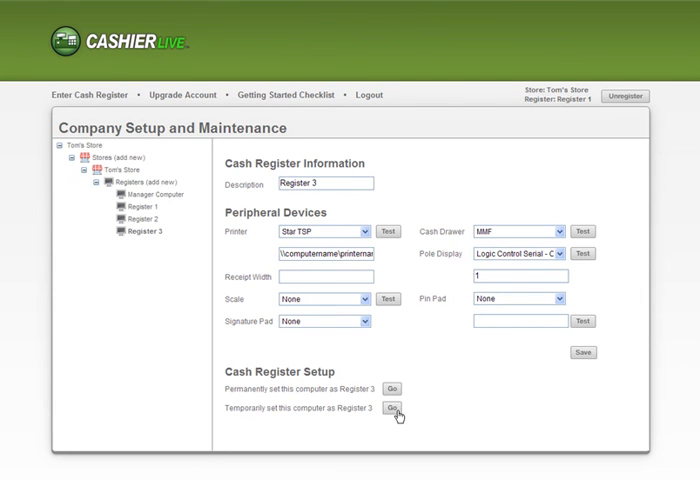
# - Assign this computer as Register 3 temporarily, opening the $0.00 cashier screen
pyautogui.click(392, 409)
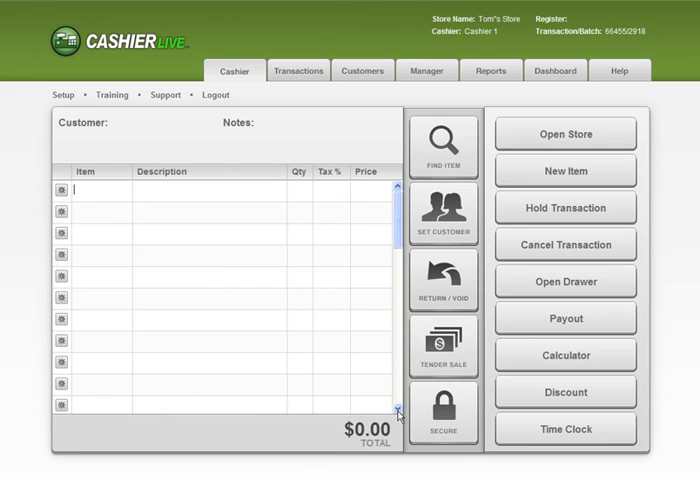
pyautogui.moveTo(352, 282)
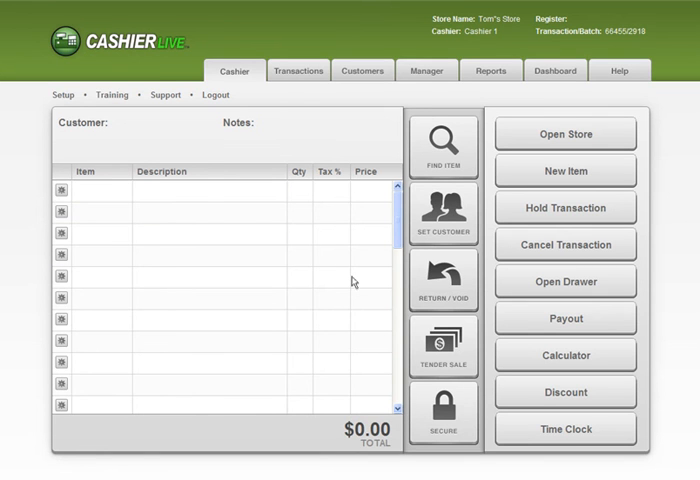